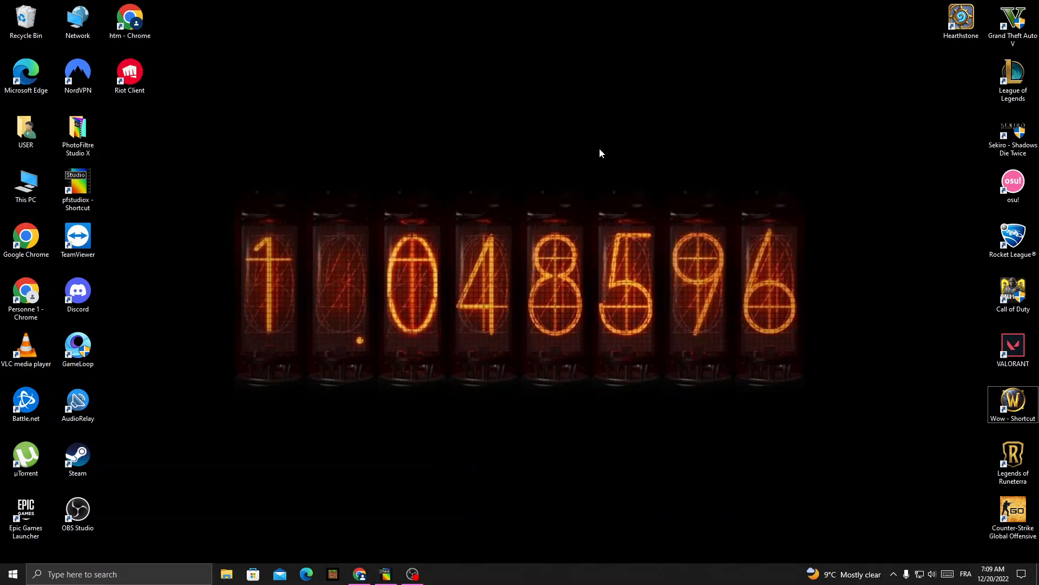
pyautogui.moveTo(540, 297)
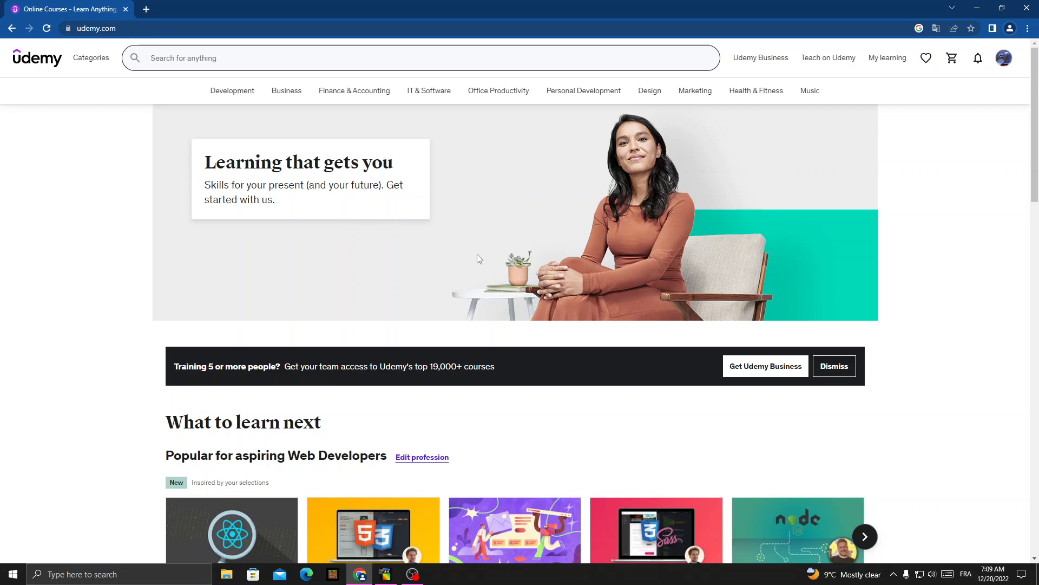
pyautogui.moveTo(1025, 46)
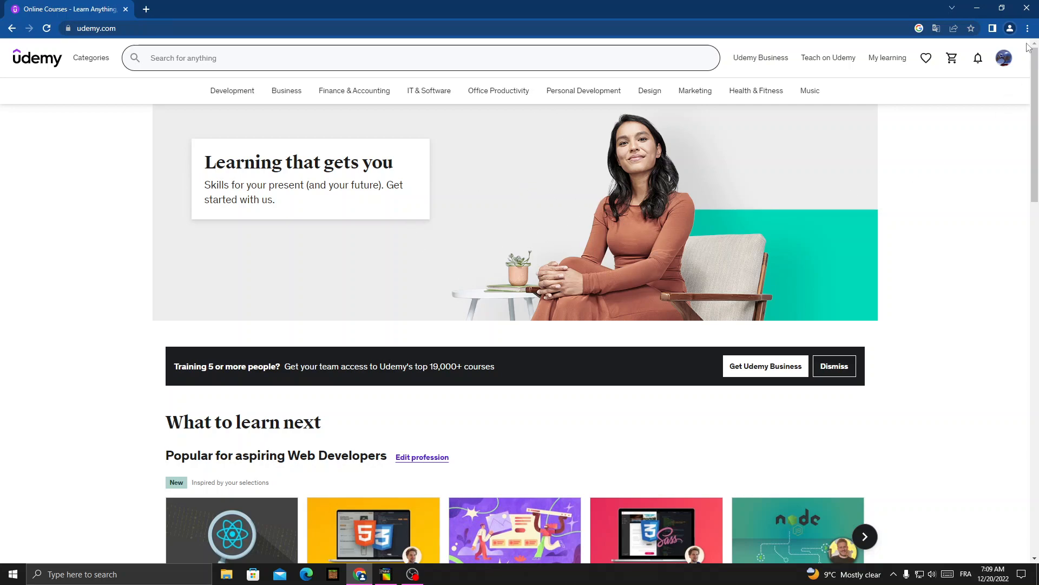
# - Open the Public profile editing page from the avatar menu's Edit profile option
pyautogui.click(1003, 57)
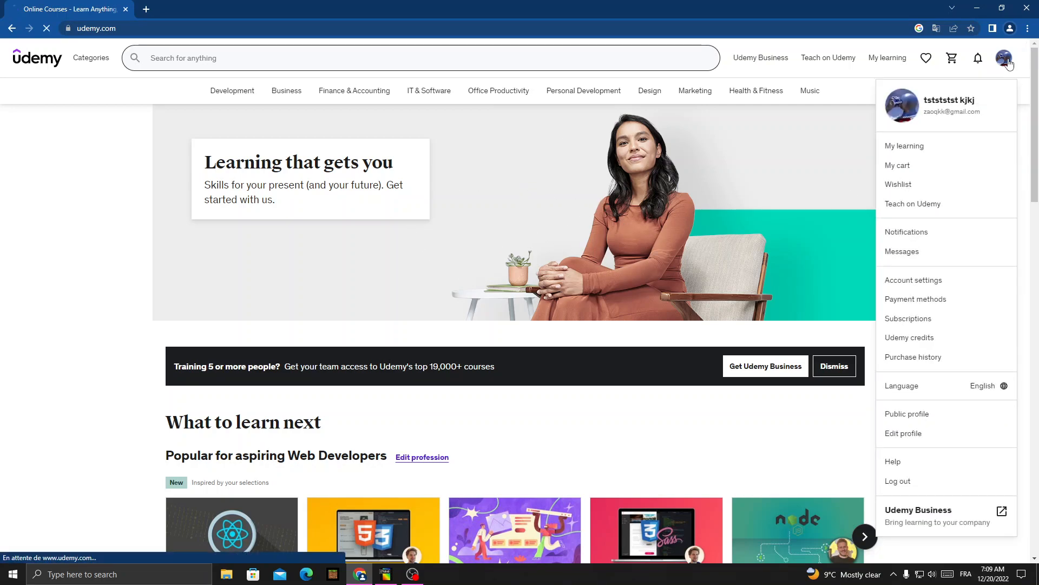
pyautogui.click(903, 433)
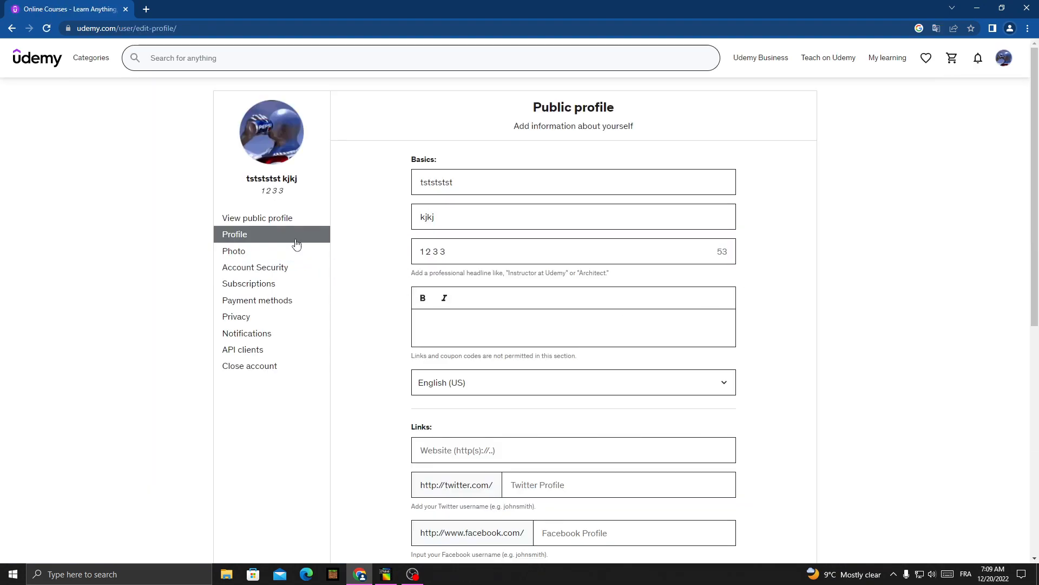
pyautogui.click(254, 268)
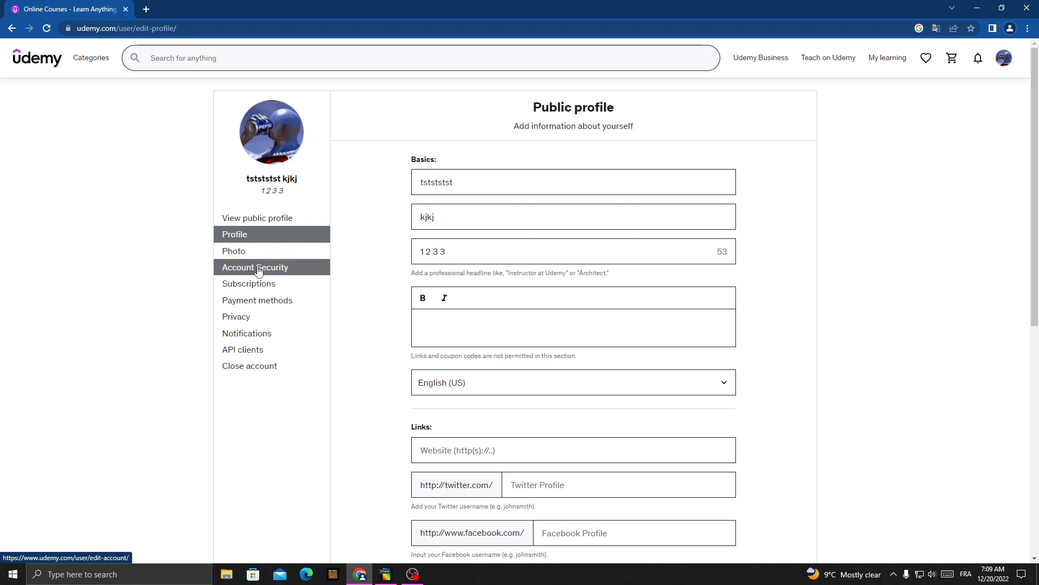
# - Open the Account Security settings from the left sidebar
pyautogui.click(254, 268)
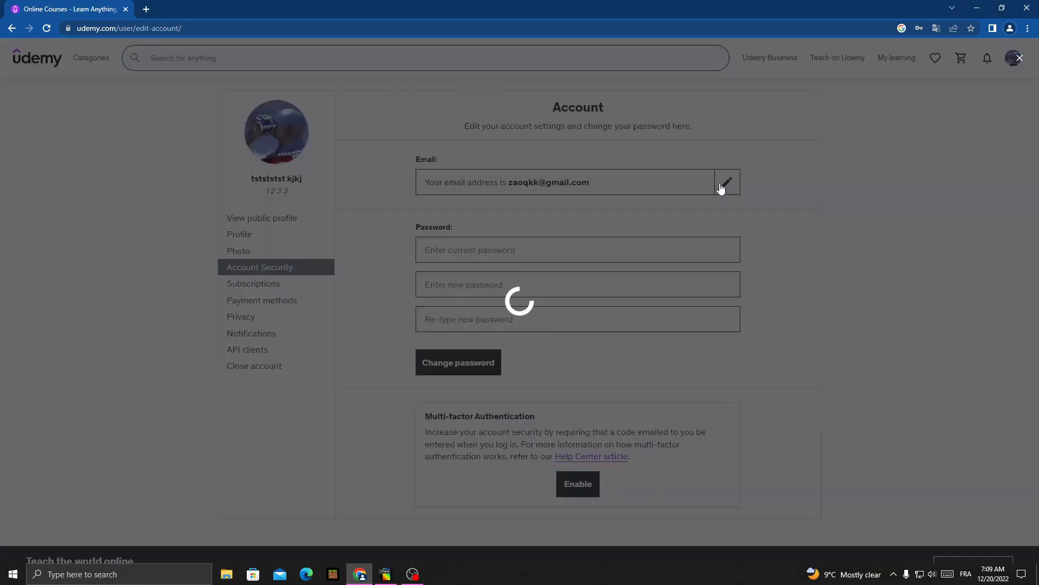
# - Change the account email to the new address, confirm with the password and save
pyautogui.click(726, 182)
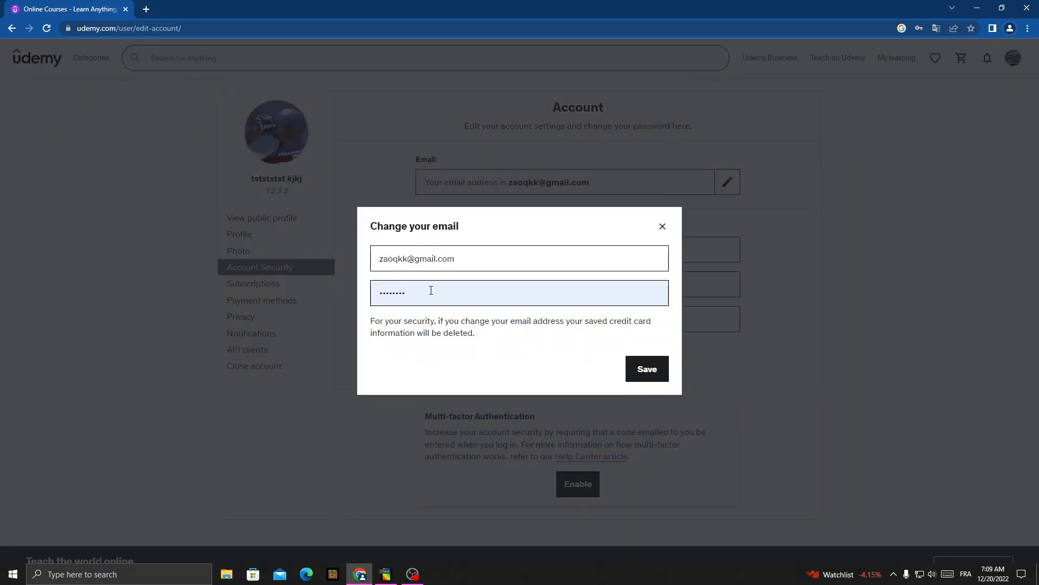
pyautogui.moveTo(459, 258)
pyautogui.write('cpp')
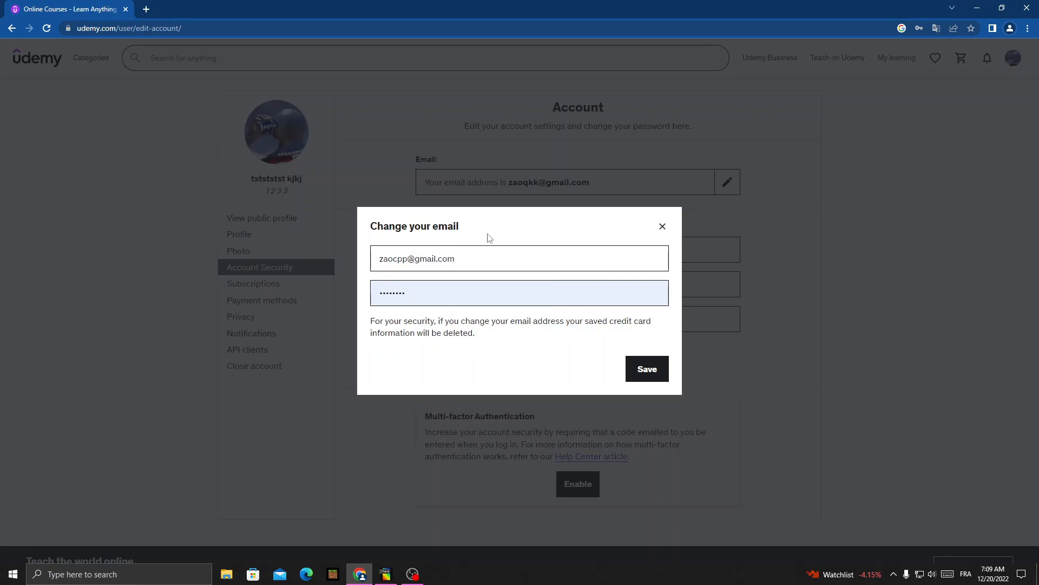
pyautogui.click(518, 292)
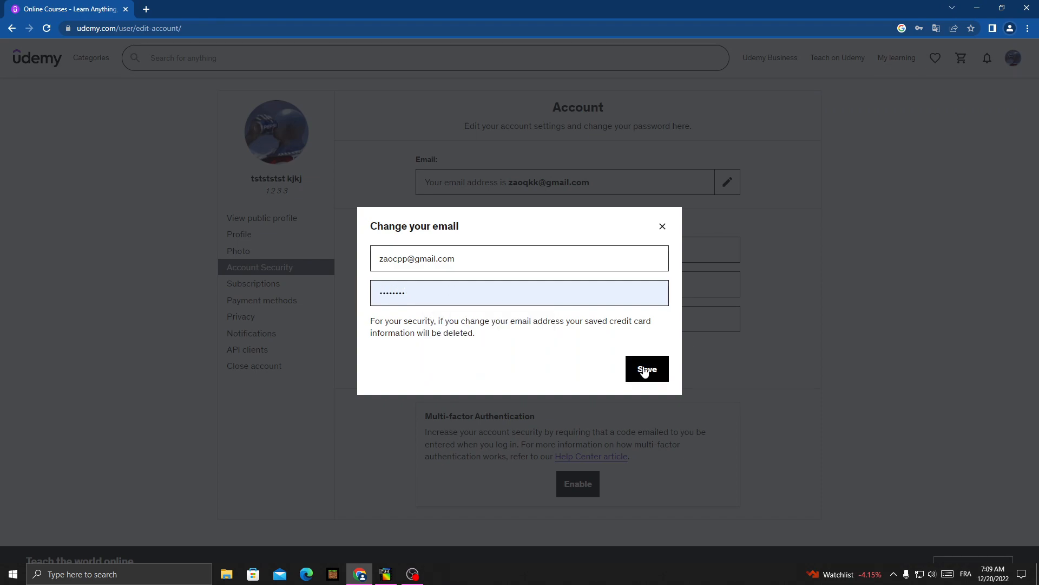
pyautogui.click(647, 369)
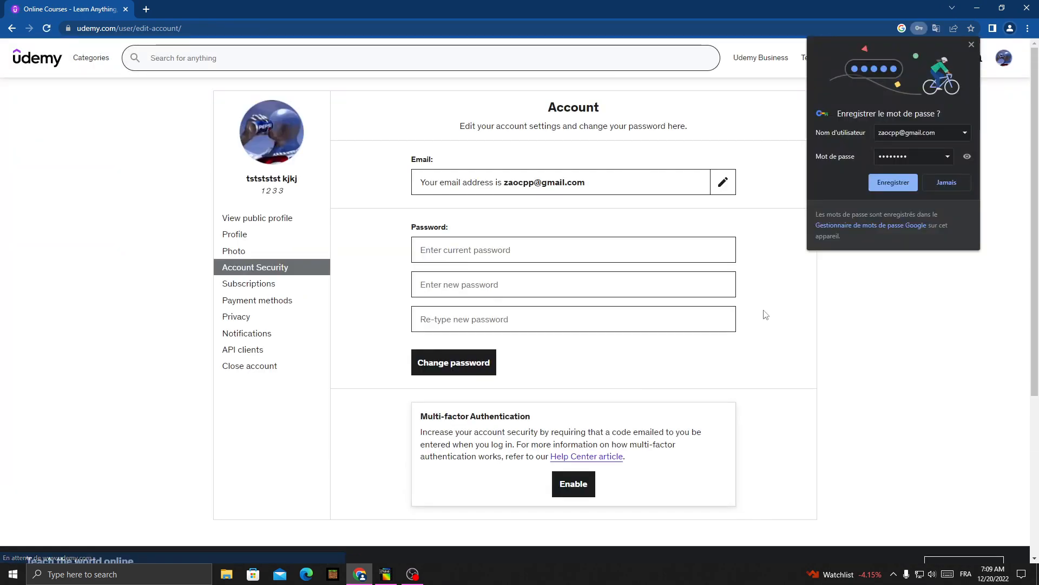